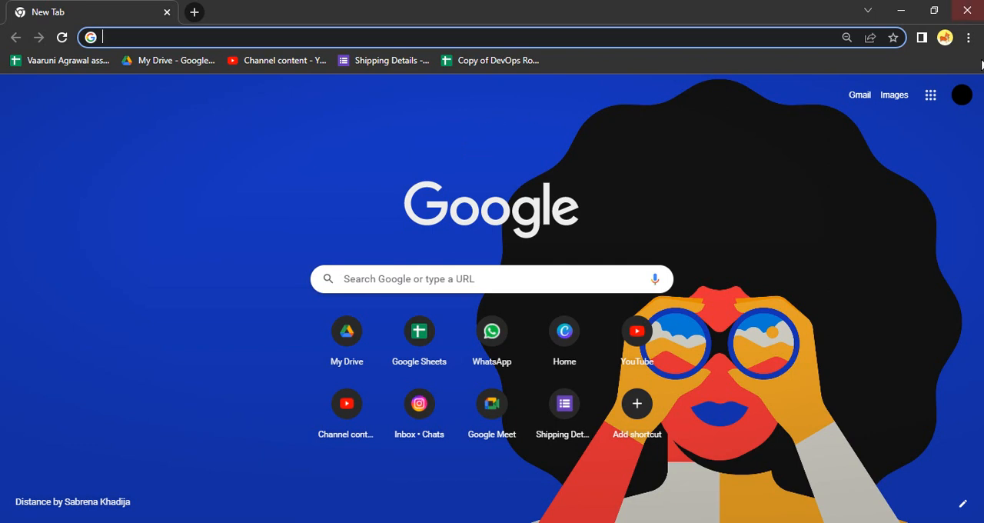
Open Chrome Settings from the three-dot menu.
{"action": "left_click", "coordinate": [968, 36]}
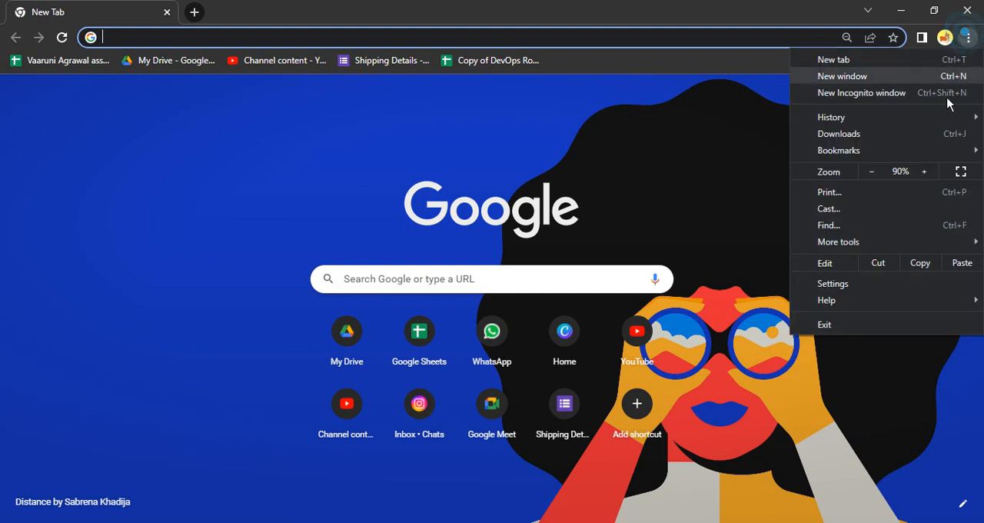
{"action": "mouse_move", "coordinate": [834, 290]}
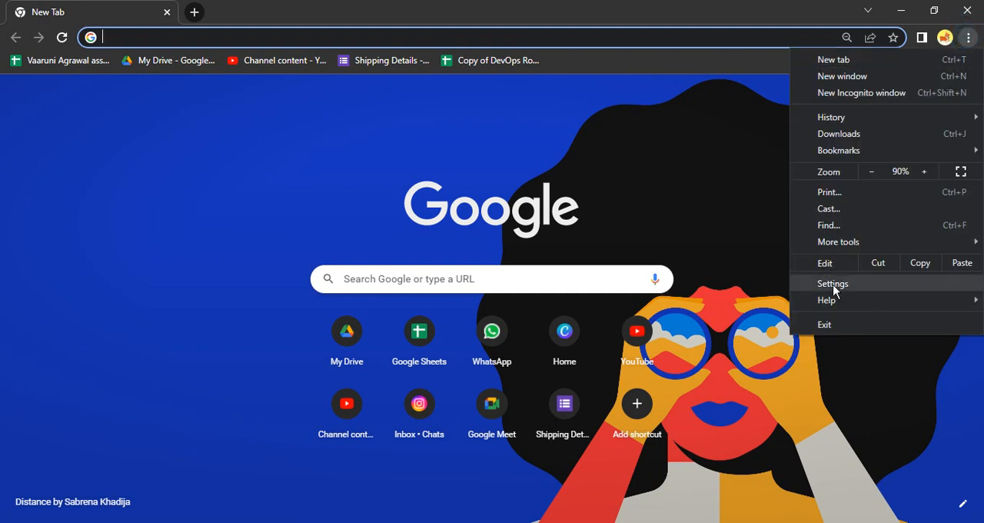
{"action": "left_click", "coordinate": [833, 283]}
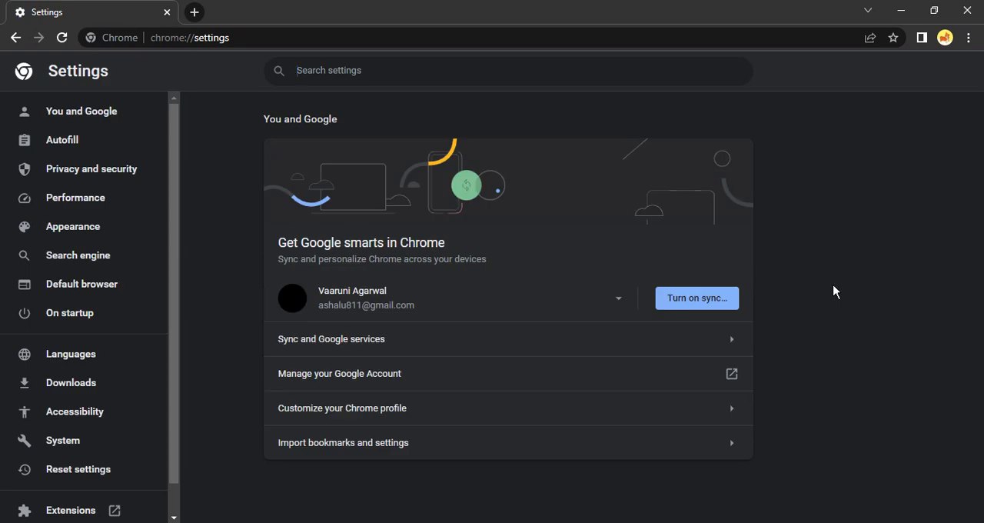
{"action": "mouse_move", "coordinate": [114, 339]}
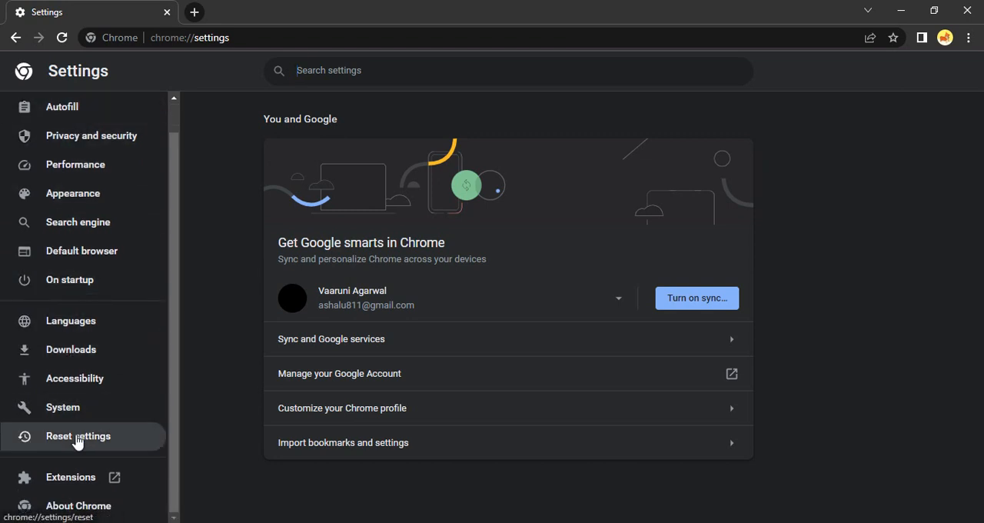
{"action": "mouse_move", "coordinate": [63, 407]}
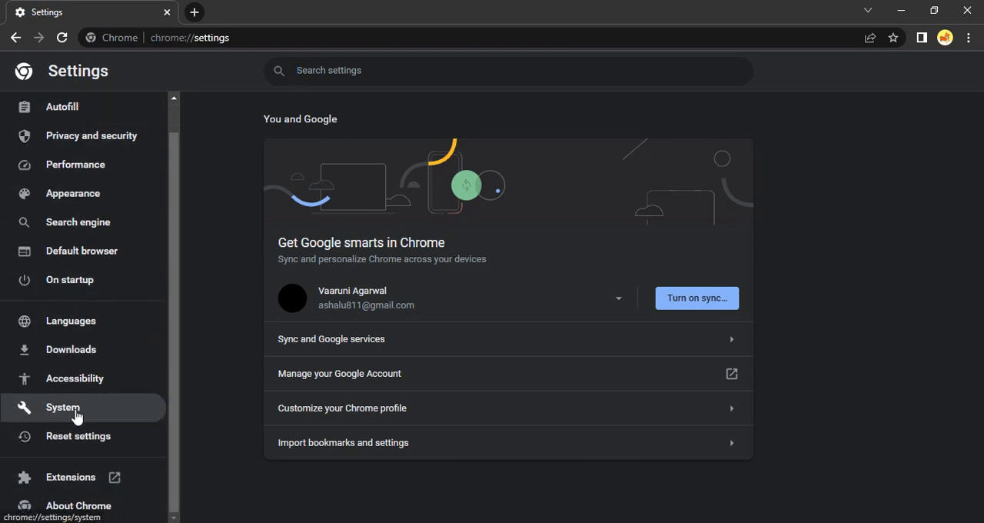
In System settings, switch off 'Continue running background apps when Google Chrome is closed'.
{"action": "left_click", "coordinate": [63, 407]}
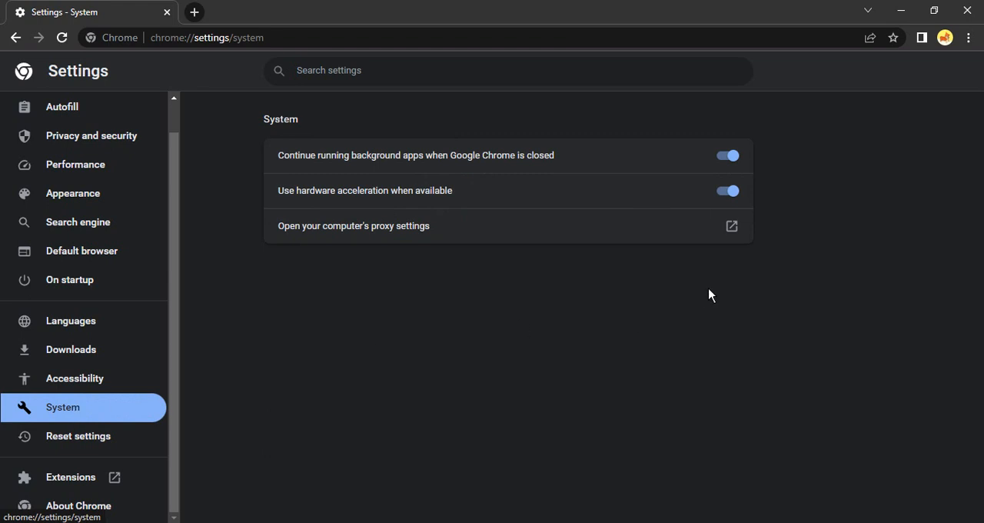
{"action": "mouse_move", "coordinate": [311, 170]}
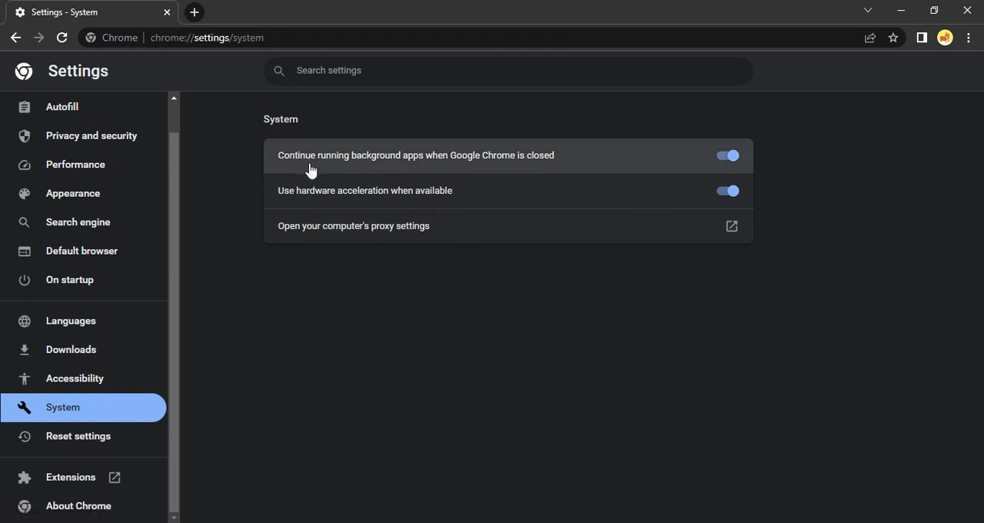
{"action": "mouse_move", "coordinate": [489, 165]}
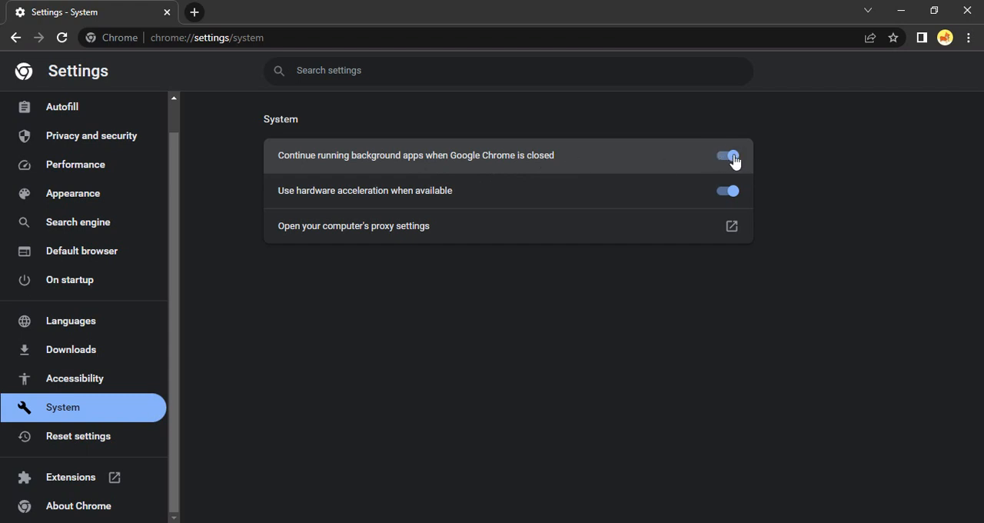
{"action": "left_click", "coordinate": [727, 155]}
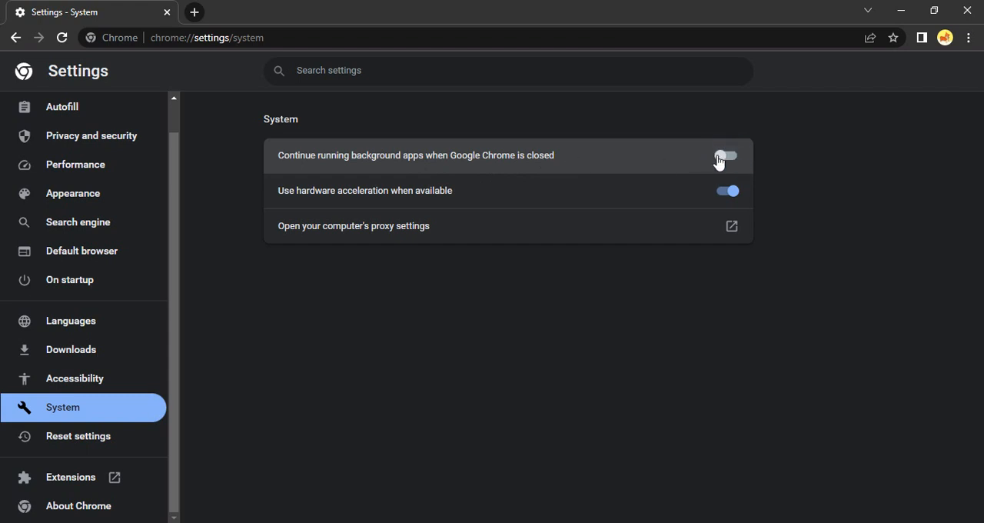